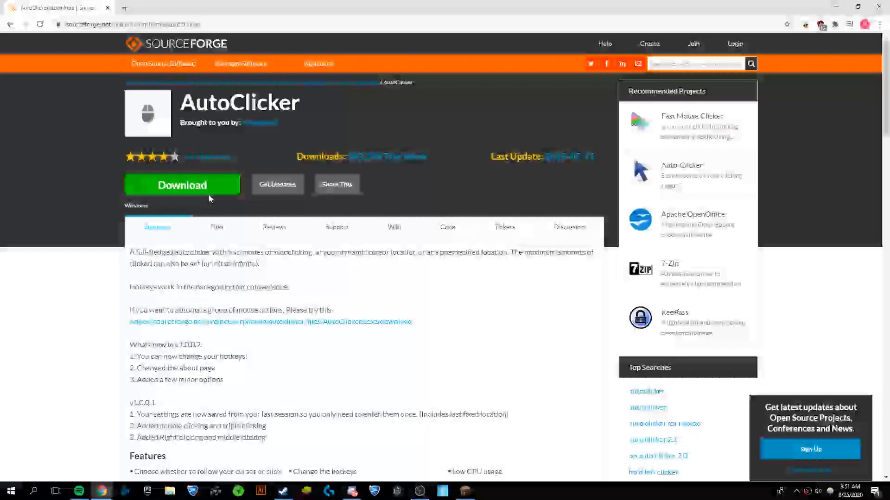
Step: Download AutoClicker from its SourceForge page and keep the downloaded file
click(182, 185)
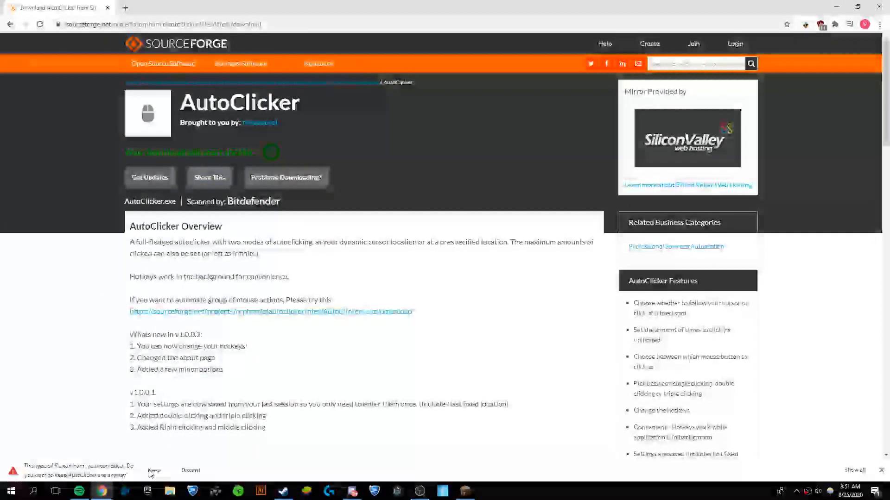
click(157, 471)
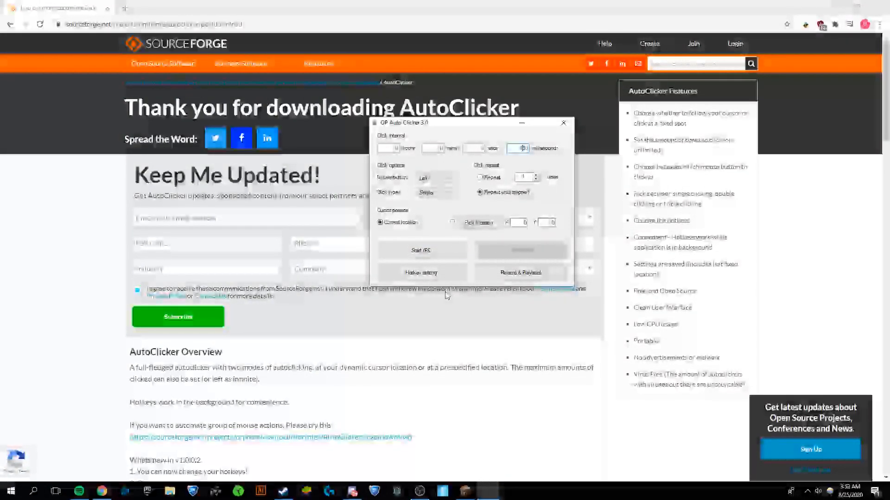
Step: Assign N as the start/stop hotkey in the hotkey settings and confirm
click(421, 273)
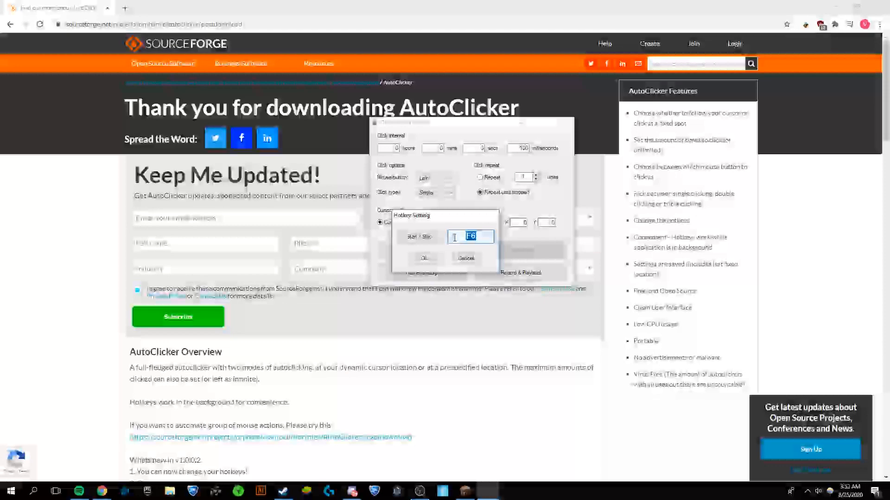
click(470, 237)
text(n)
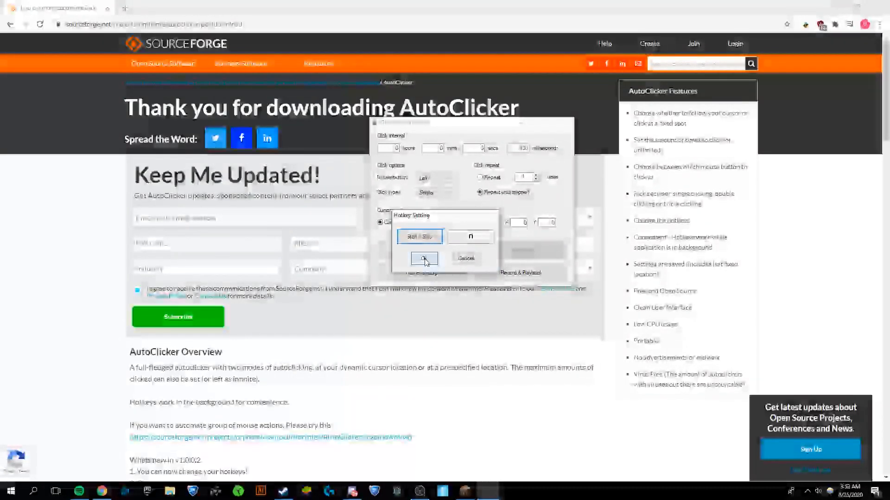
click(423, 258)
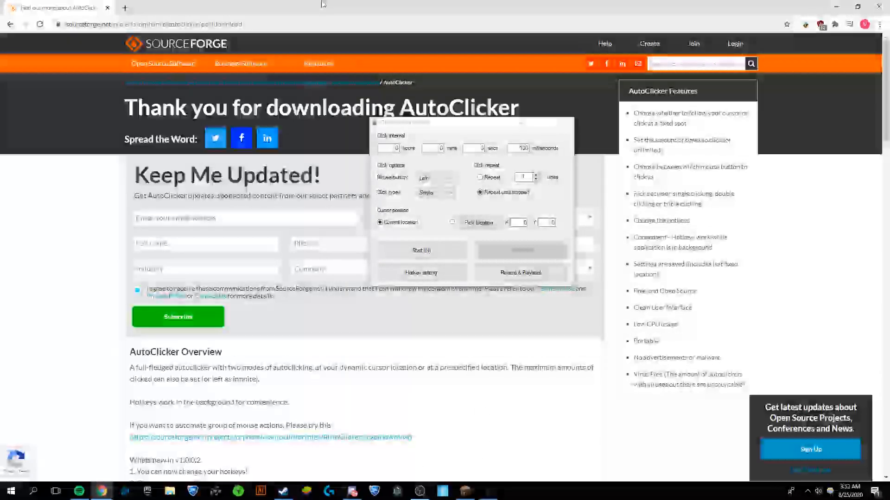
Step: Search 'click speed test', open clickspeedtest.com and run the 5-second test with the clicker
text(click speed test)
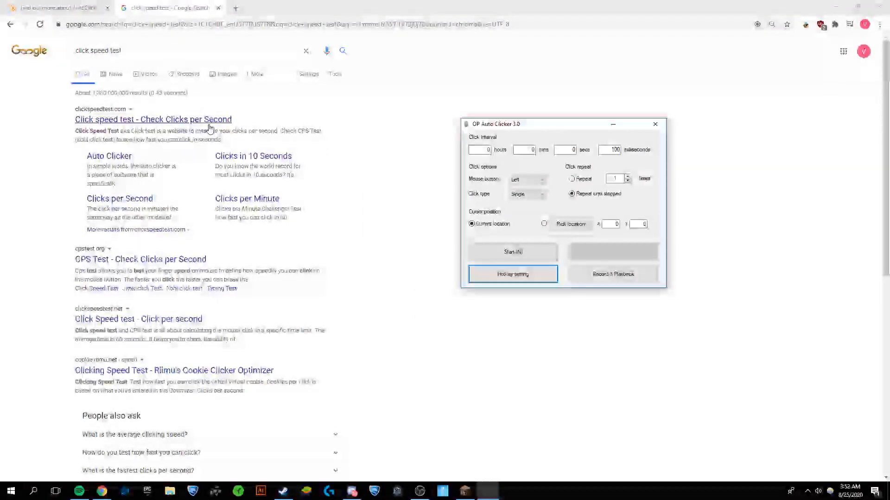
click(153, 119)
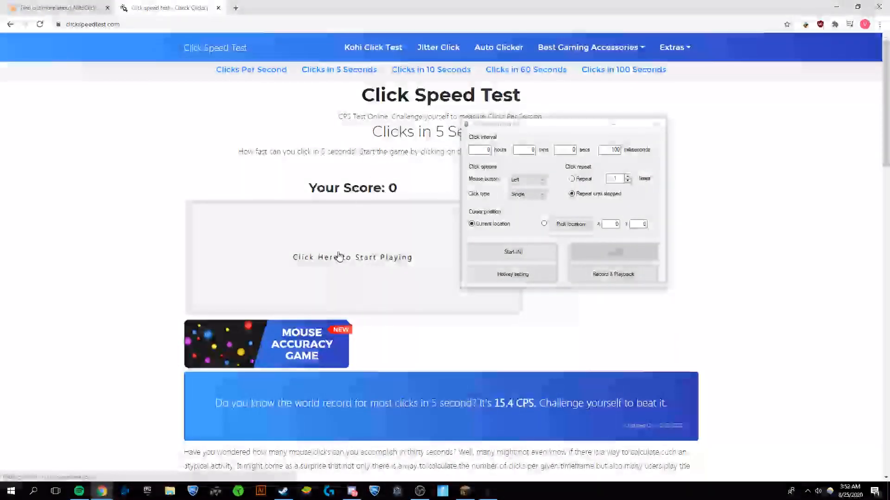
click(512, 251)
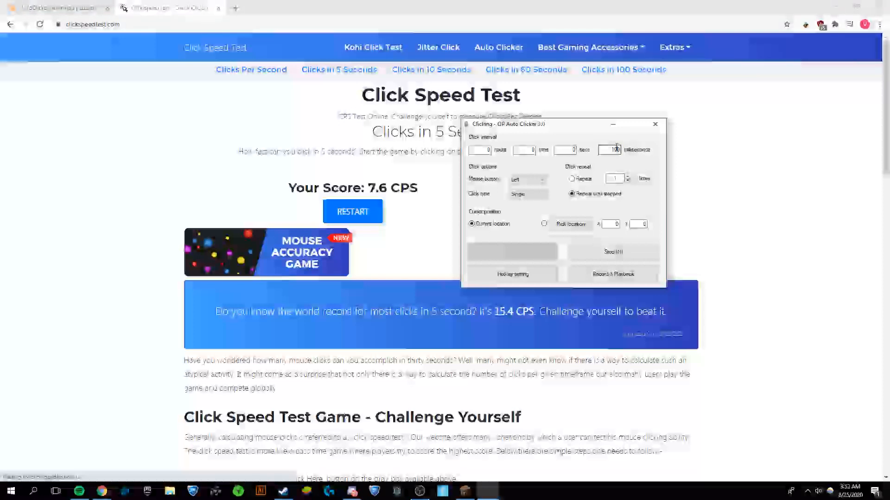
Step: Change the click interval to 70 ms and start a new test round
click(613, 252)
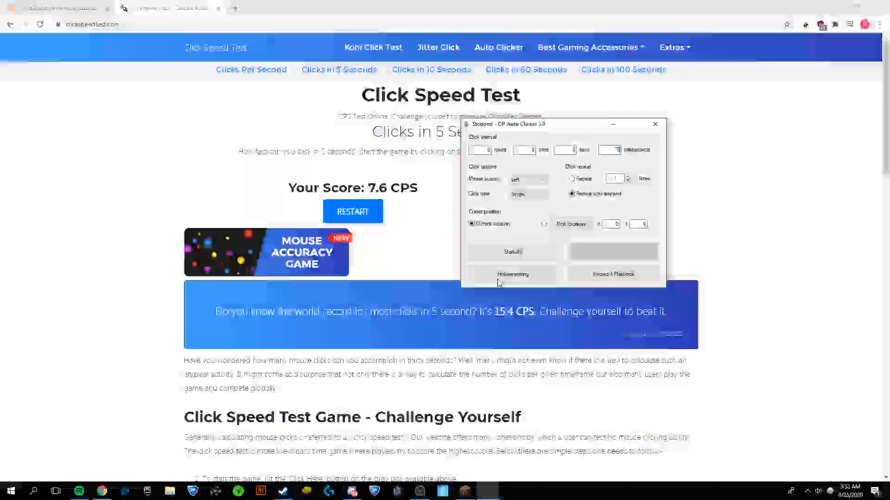
click(512, 252)
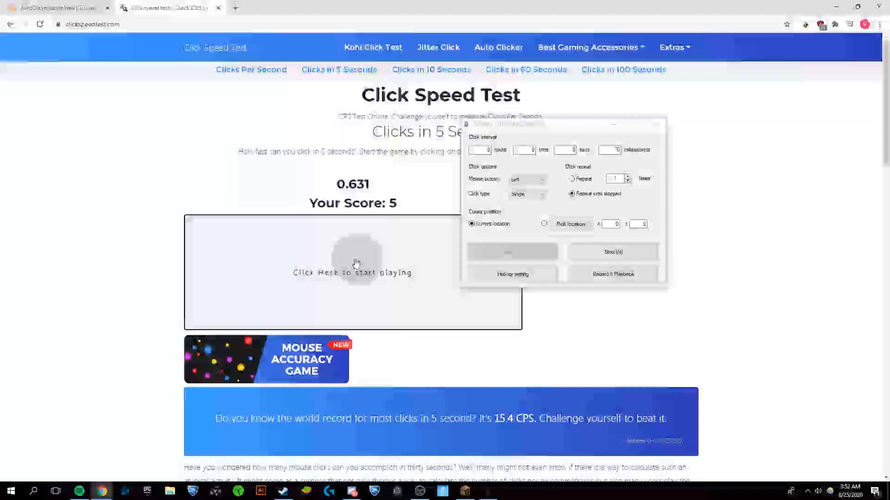
click(362, 272)
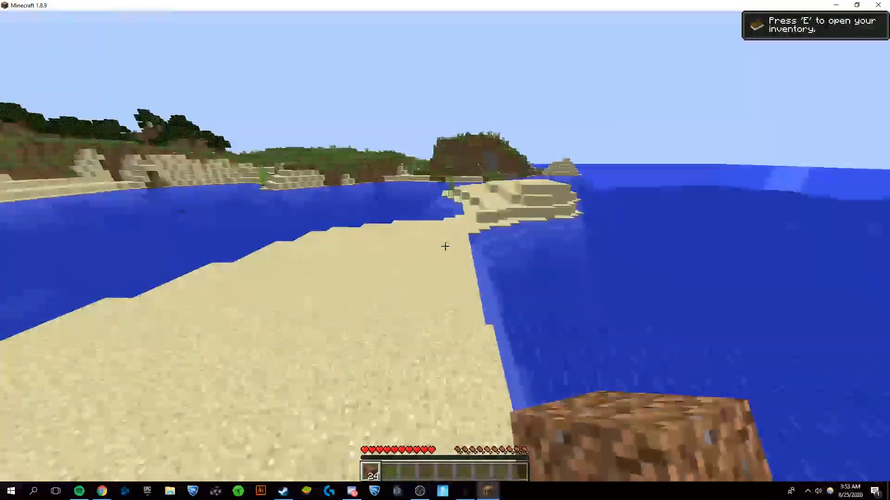
mouse_move(445, 247)
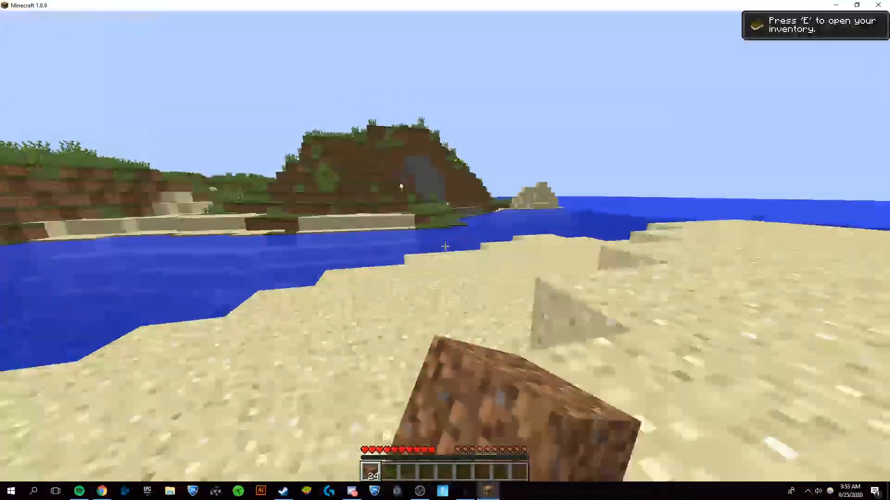
mouse_move(445, 248)
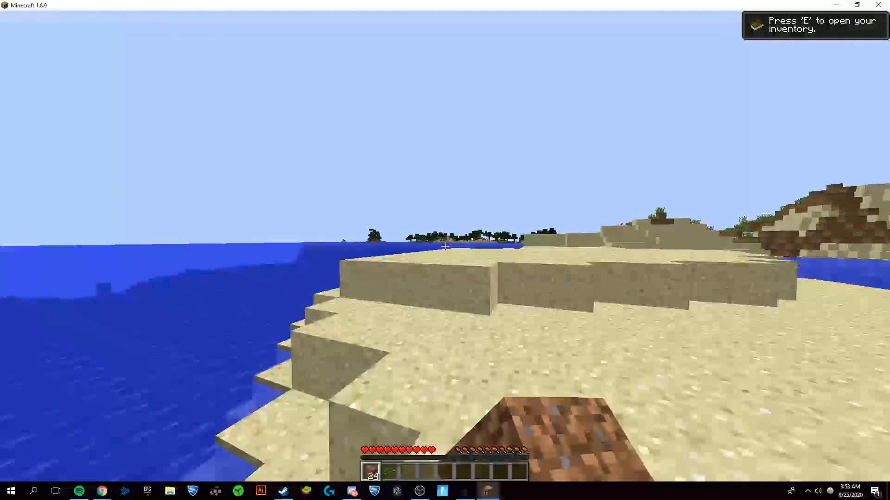